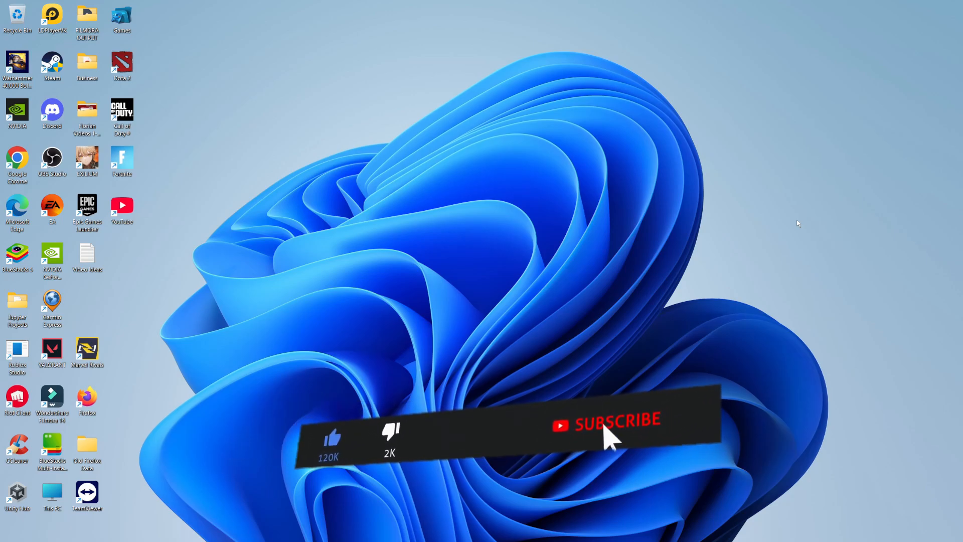
# Create a new folder named Test on the desktop via the New > Folder menu
pyautogui.click(614, 423)
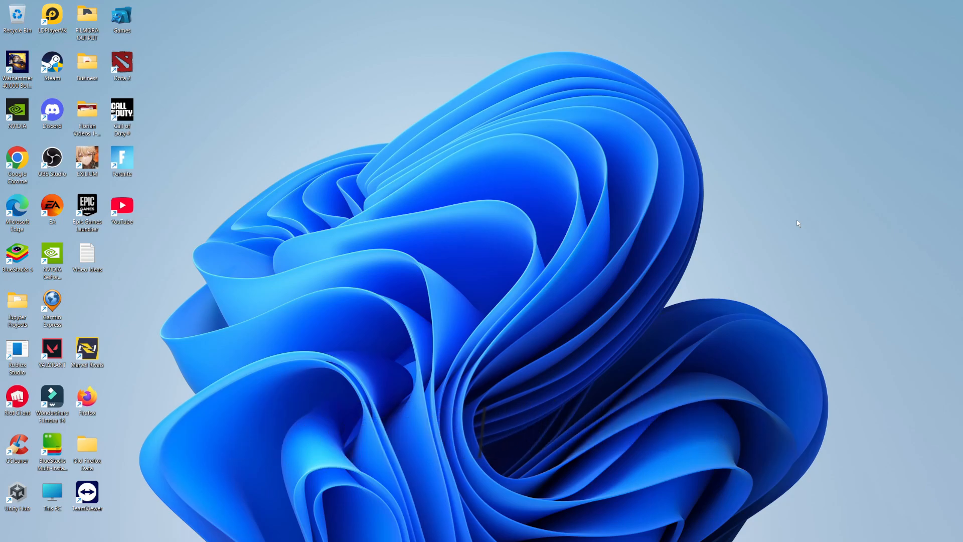
pyautogui.rightClick(453, 236)
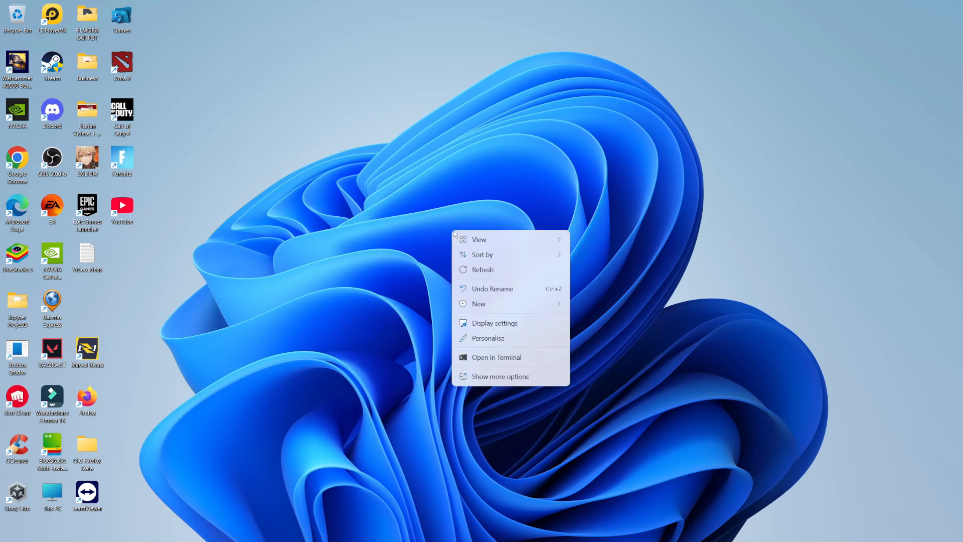
pyautogui.click(477, 303)
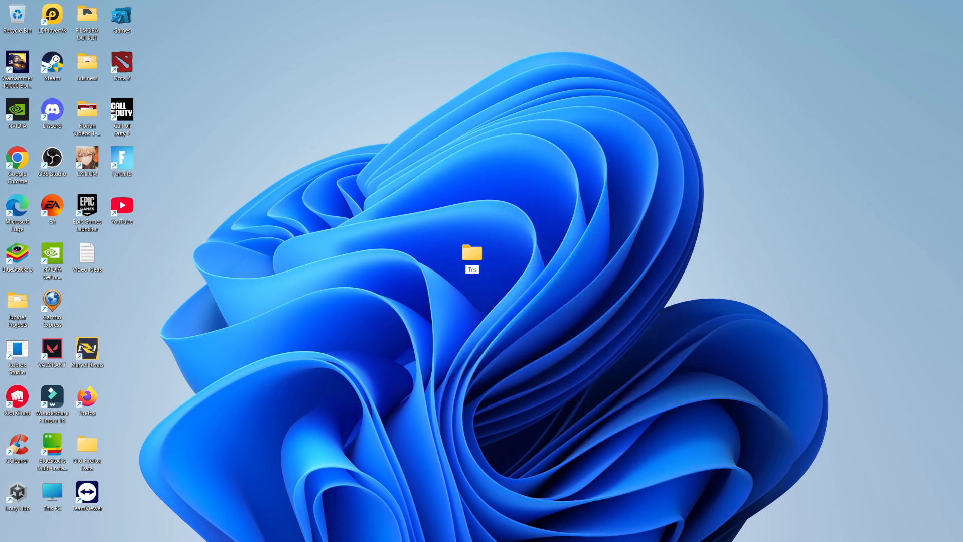
pyautogui.click(471, 252)
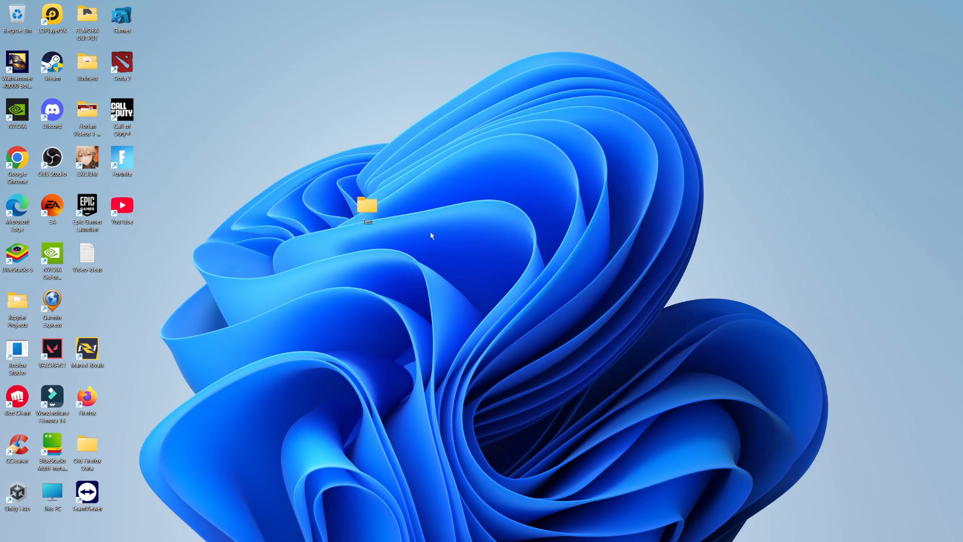
pyautogui.moveTo(409, 261)
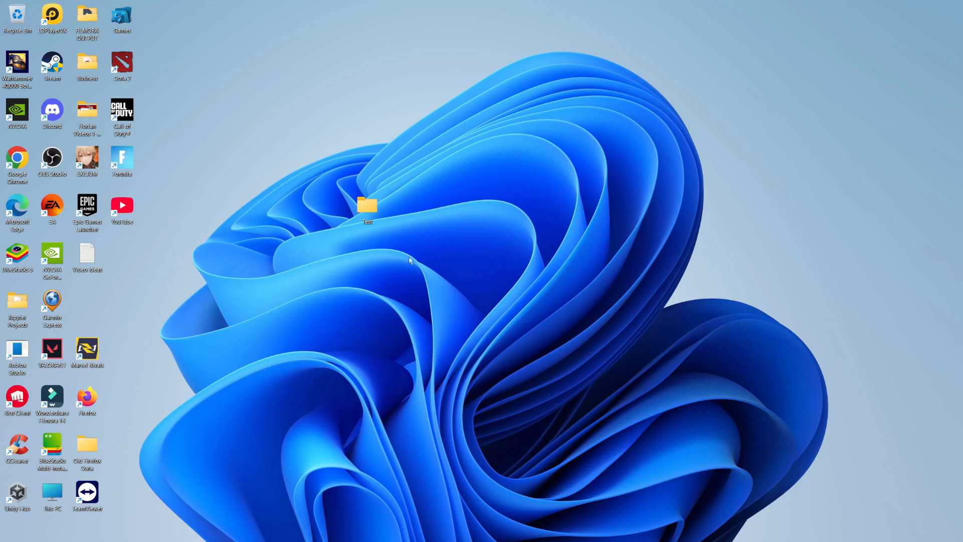
pyautogui.moveTo(418, 250)
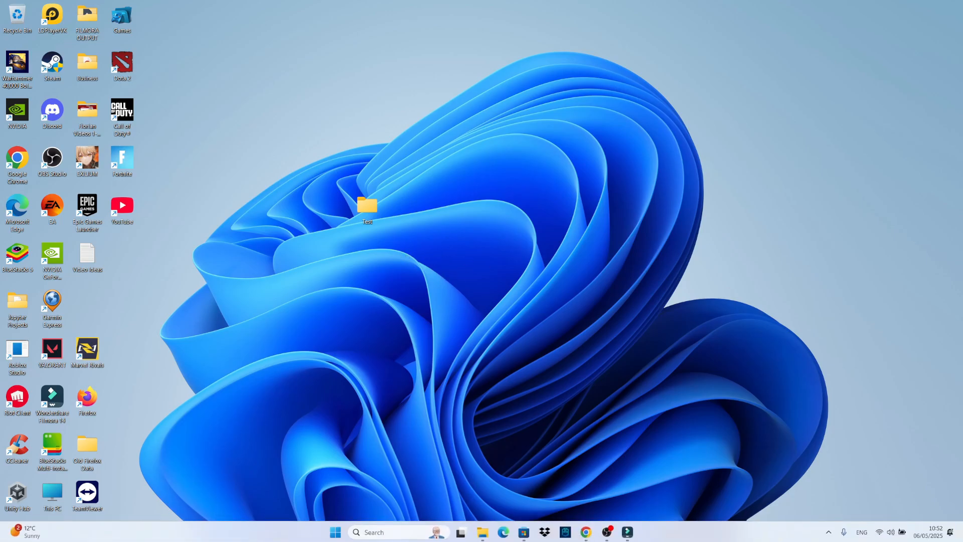
# Search 'store' from the taskbar and launch Microsoft Store
pyautogui.click(375, 532)
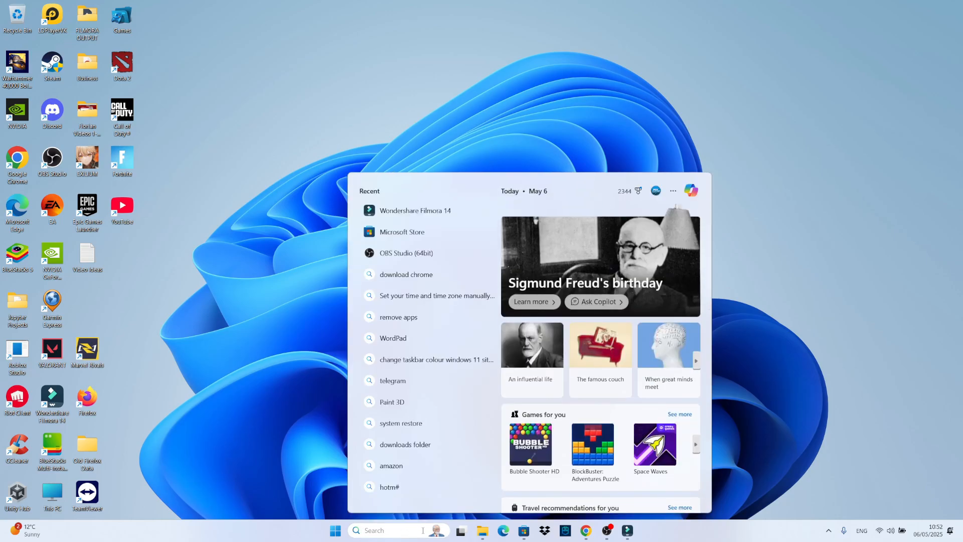
pyautogui.write('store')
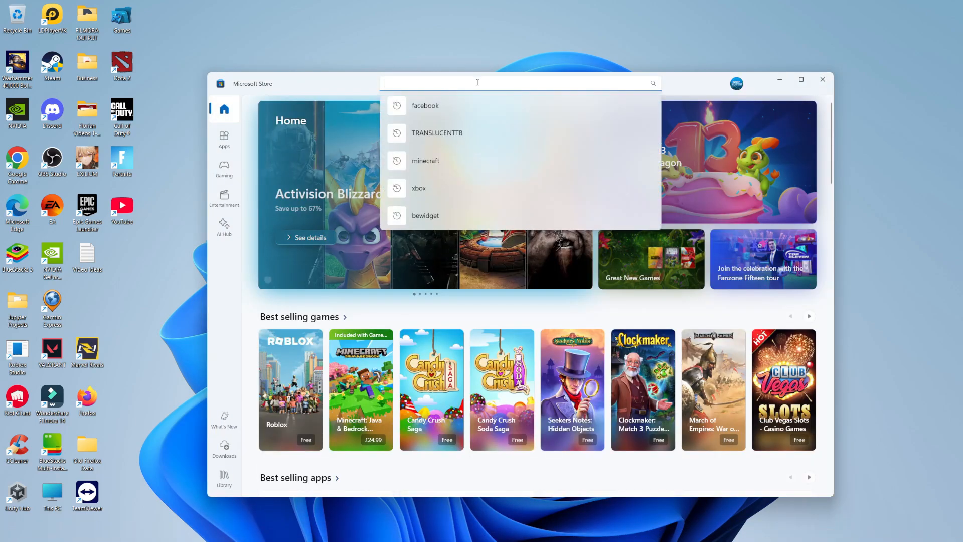
# Search 'folder lock' in the Store and install File Folder Locker from its app page
pyautogui.write('folder')
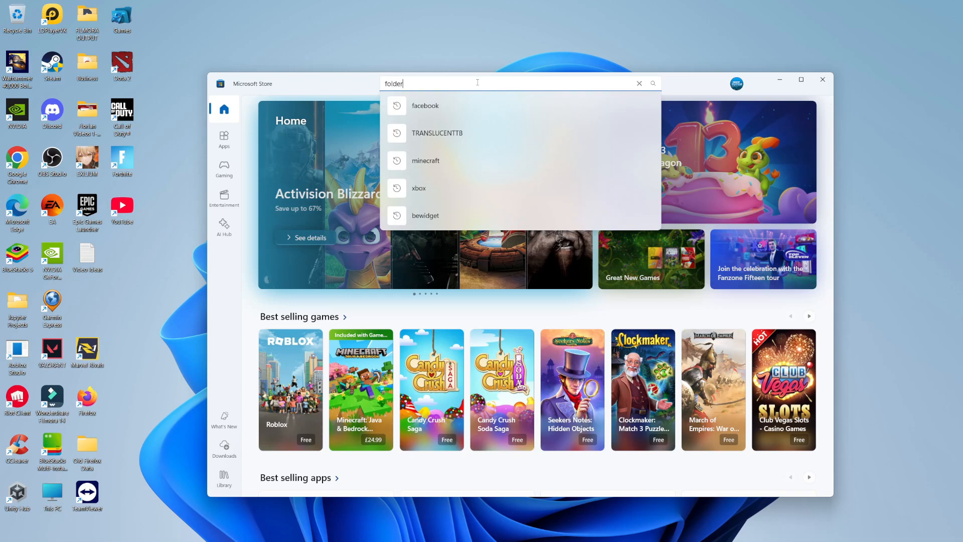
pyautogui.write('lock')
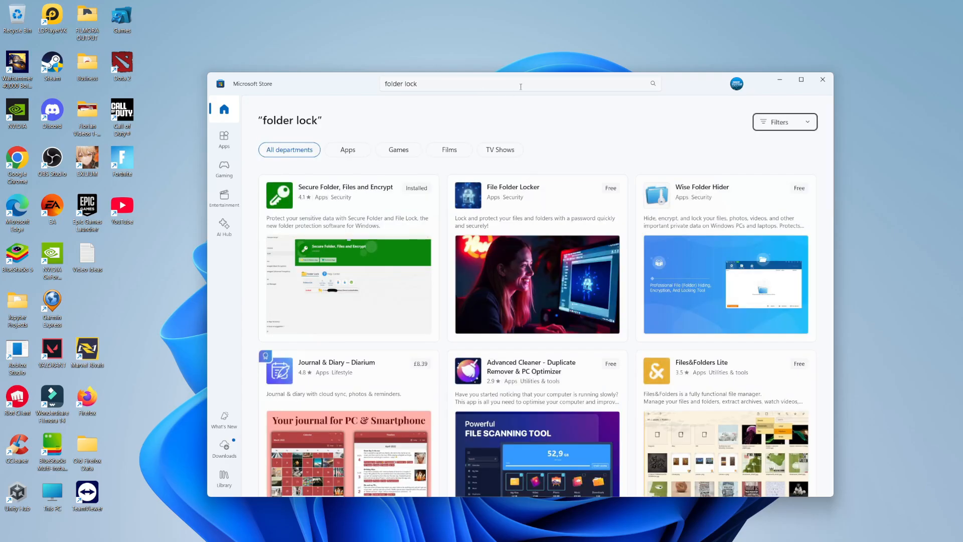
pyautogui.scroll(-3)
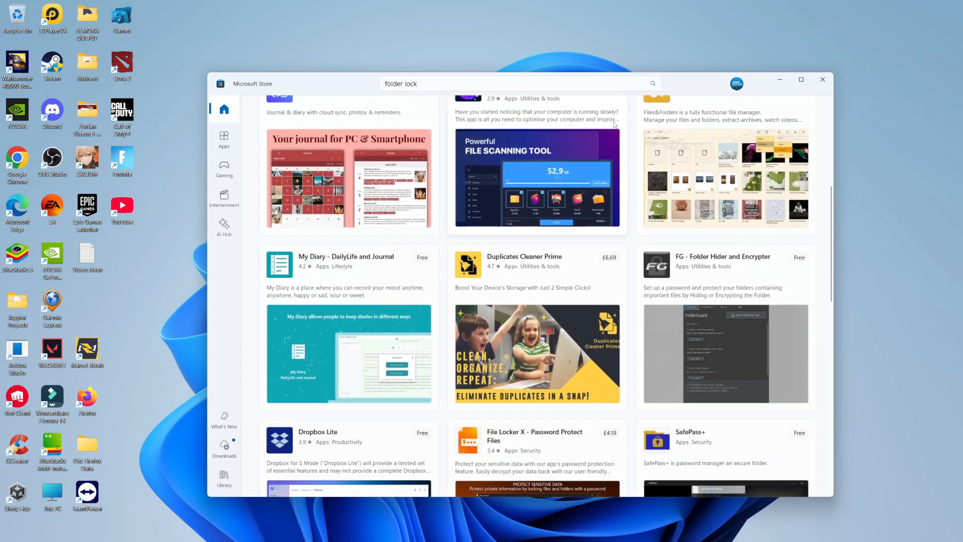
pyautogui.scroll(3)
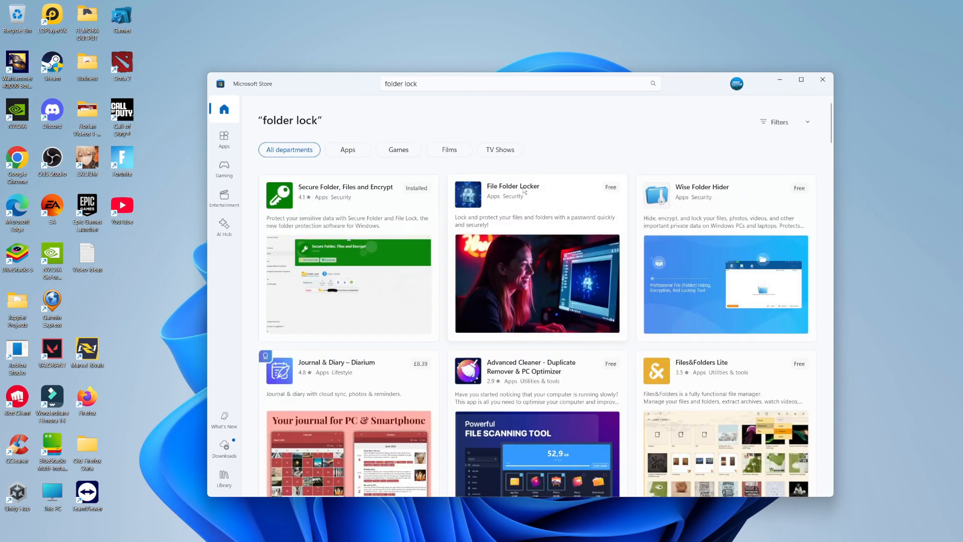
pyautogui.click(512, 187)
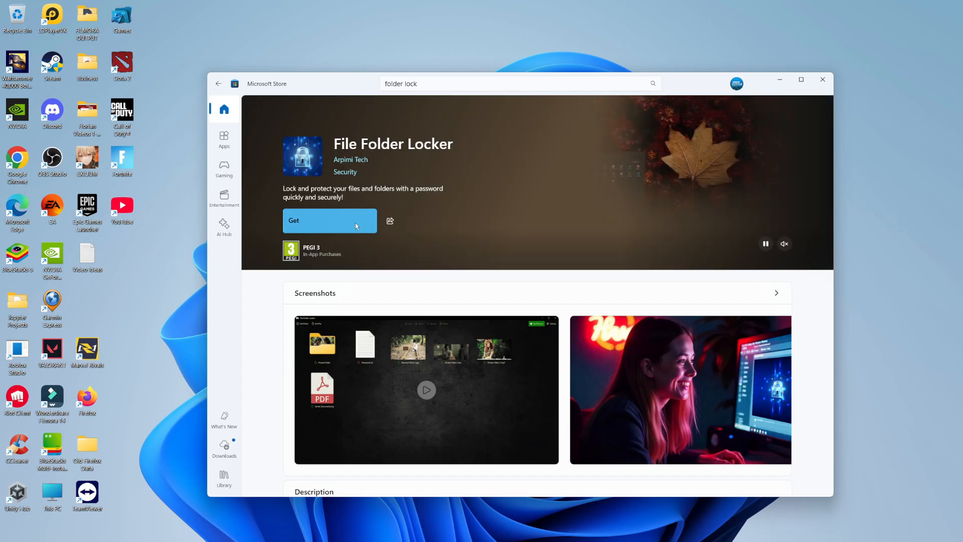
pyautogui.click(330, 219)
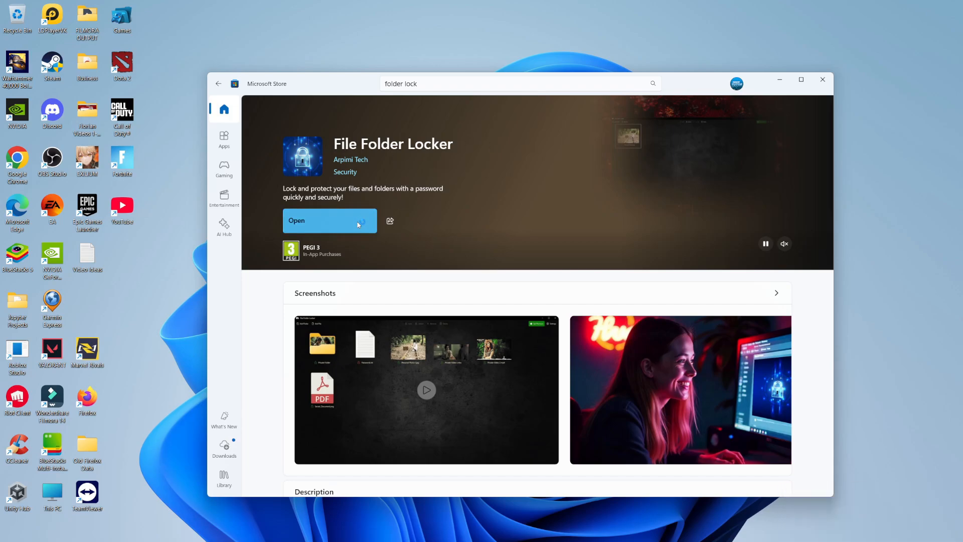
pyautogui.click(329, 221)
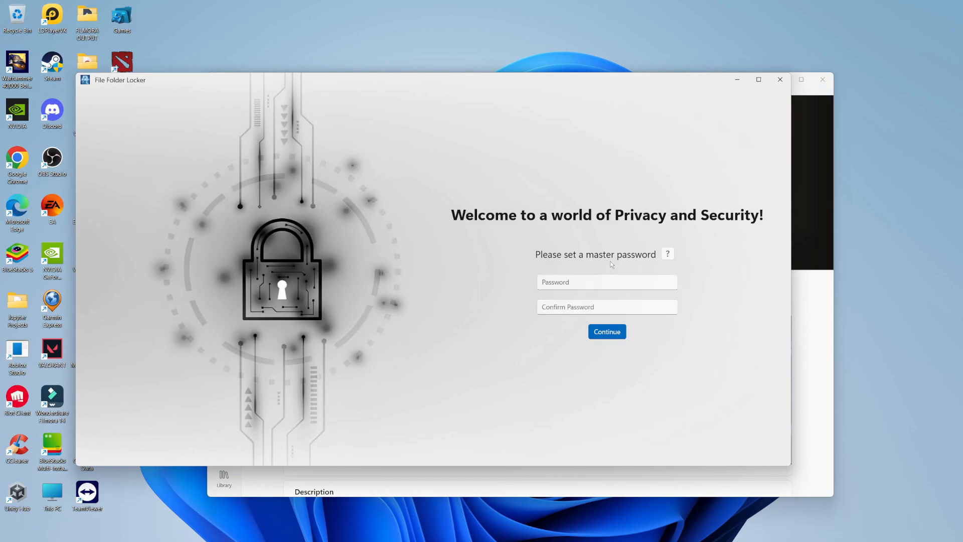
pyautogui.moveTo(589, 246)
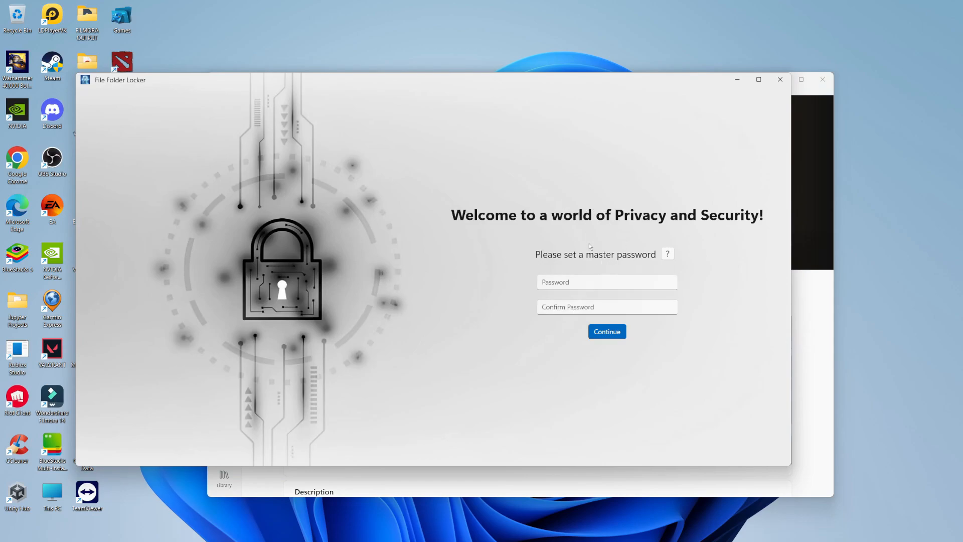
pyautogui.click(606, 281)
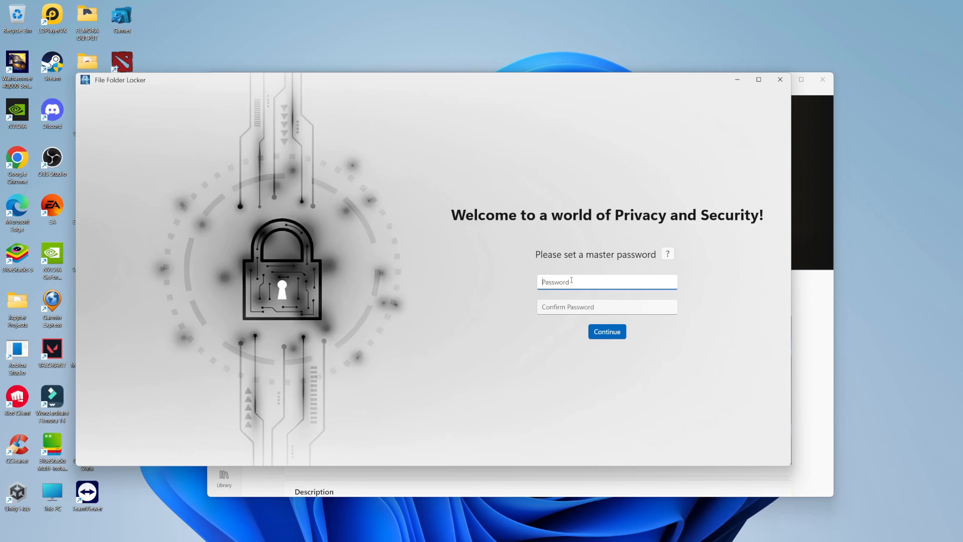
pyautogui.write('password')
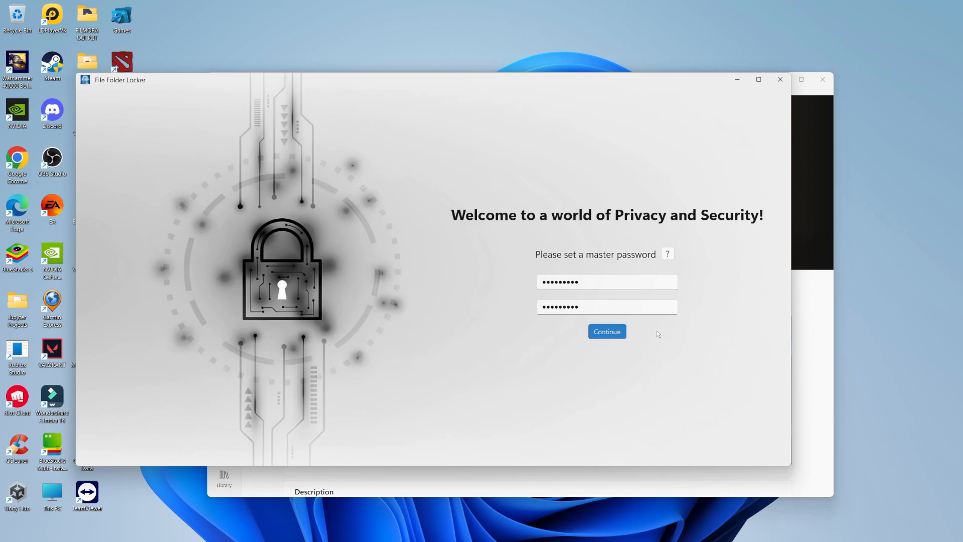
pyautogui.click(606, 331)
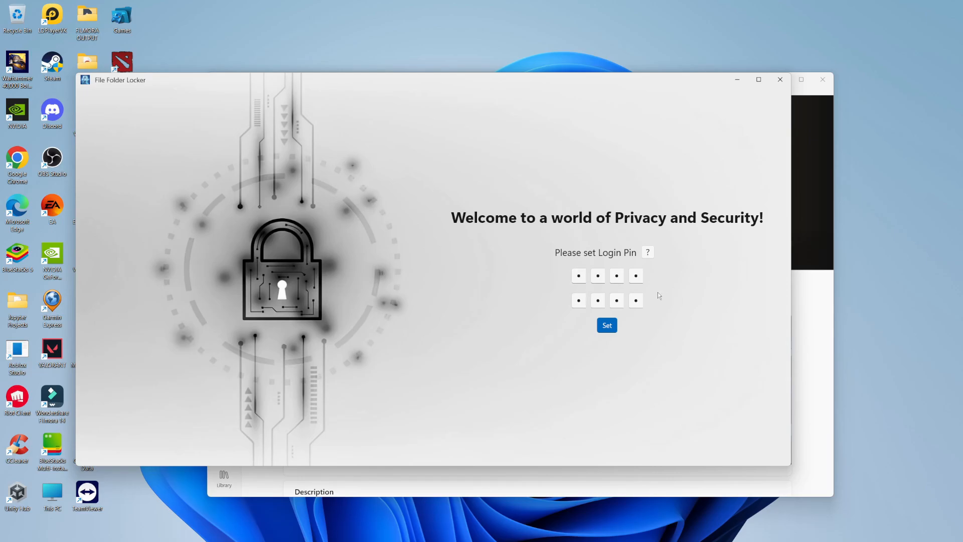
pyautogui.click(606, 325)
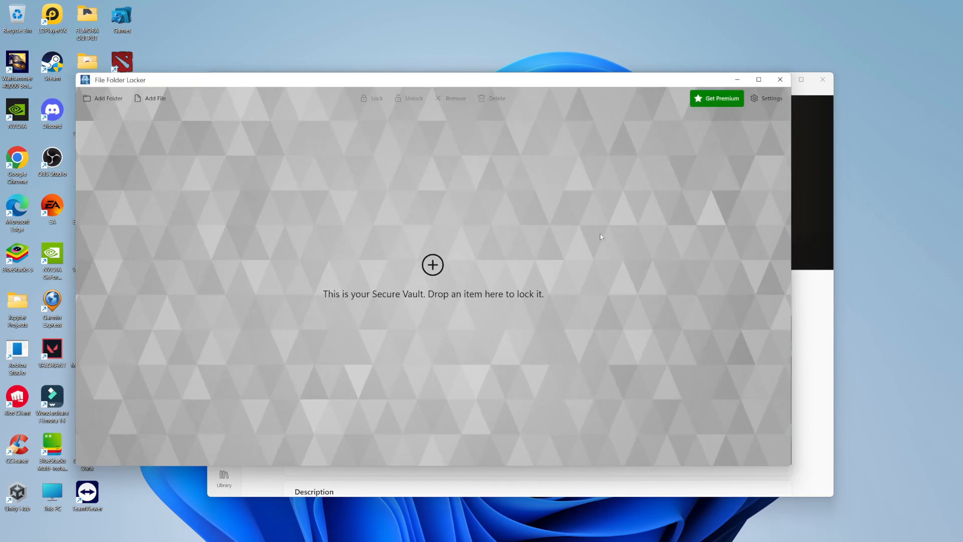
pyautogui.moveTo(457, 239)
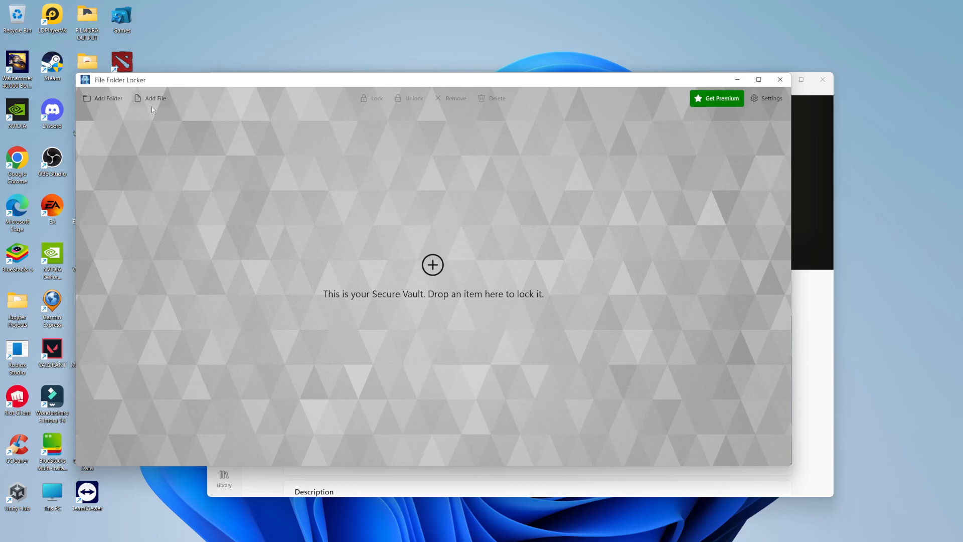
pyautogui.moveTo(111, 98)
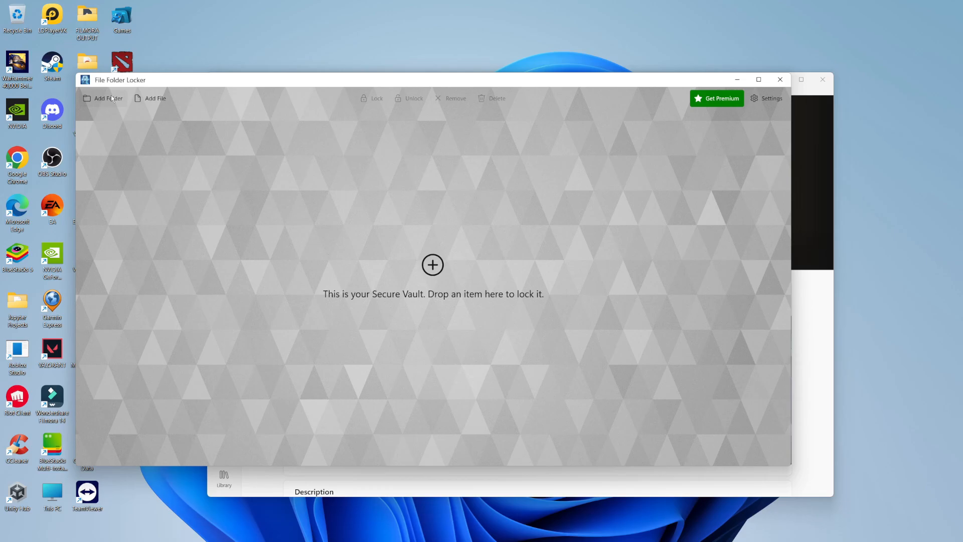
pyautogui.click(106, 98)
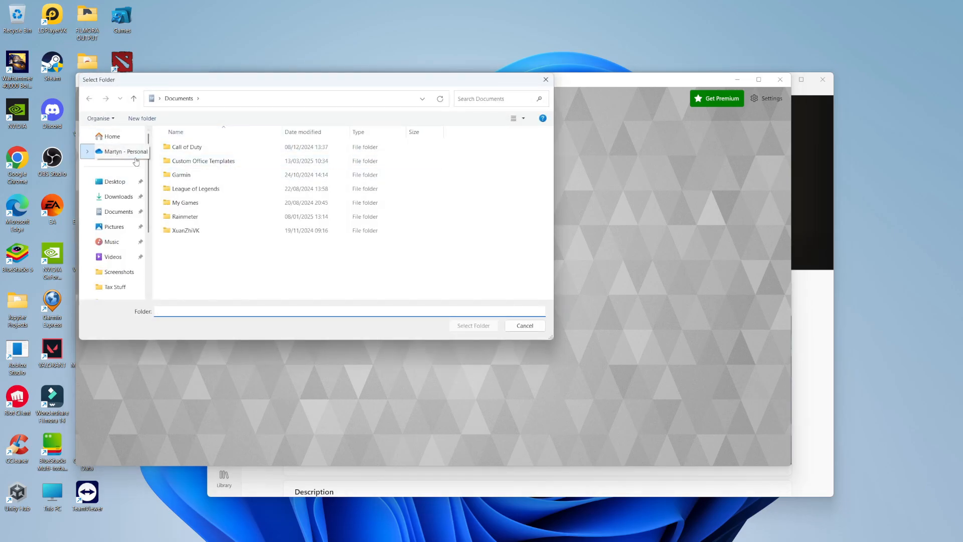
# Select the Test folder under Desktop in the picker and add it to the Secure Vault
pyautogui.click(115, 182)
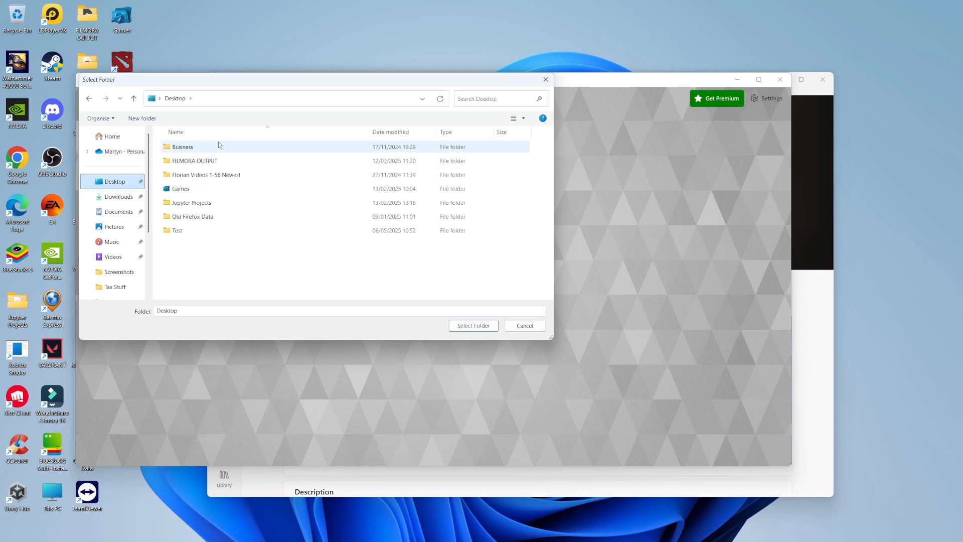
pyautogui.click(232, 256)
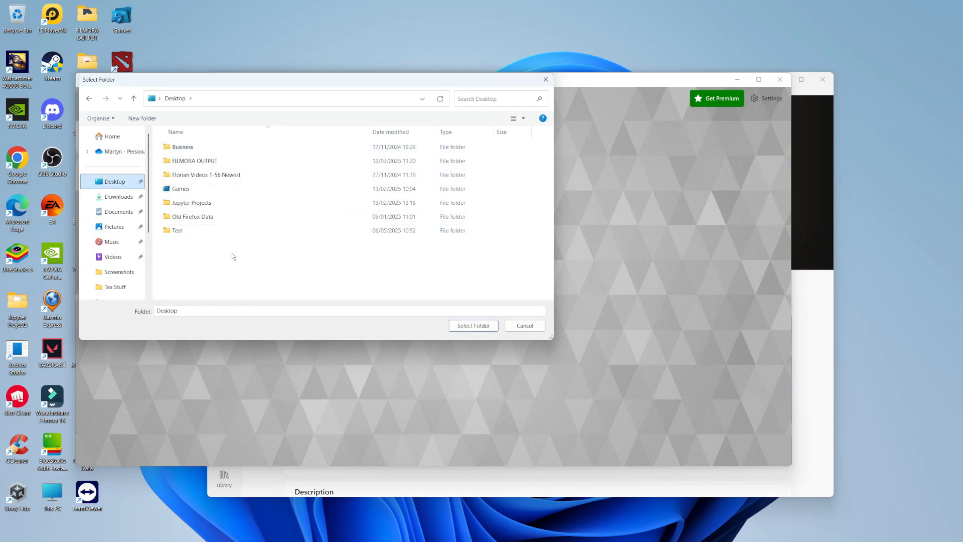
pyautogui.click(179, 230)
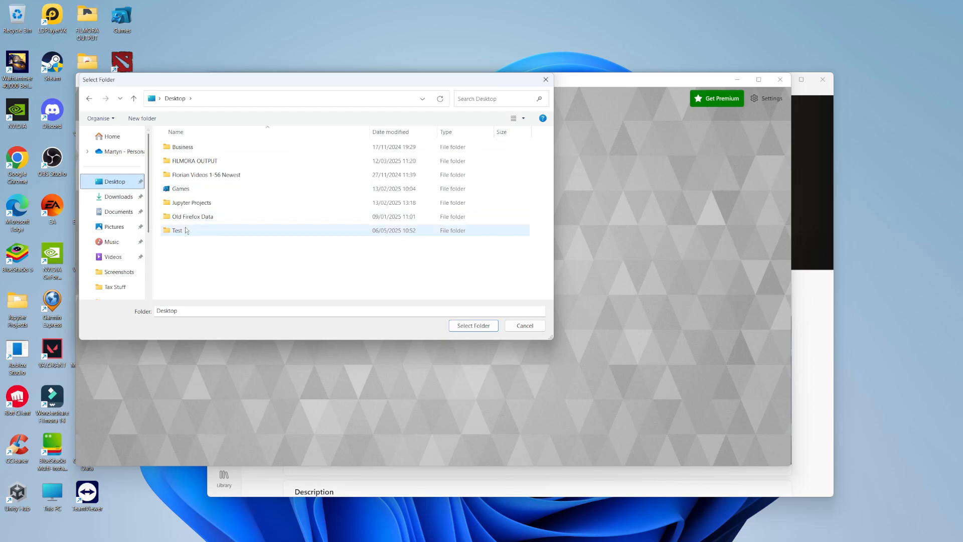
pyautogui.click(178, 230)
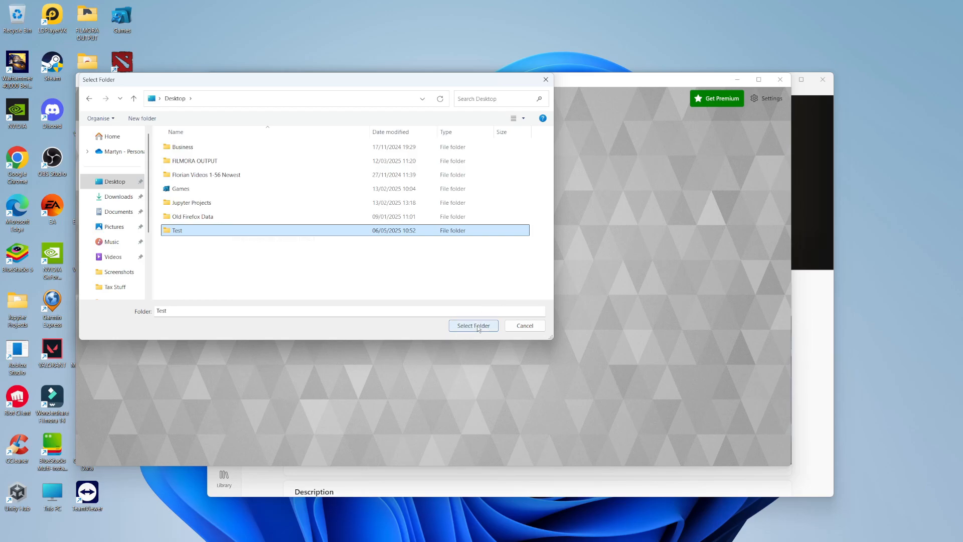
pyautogui.click(472, 325)
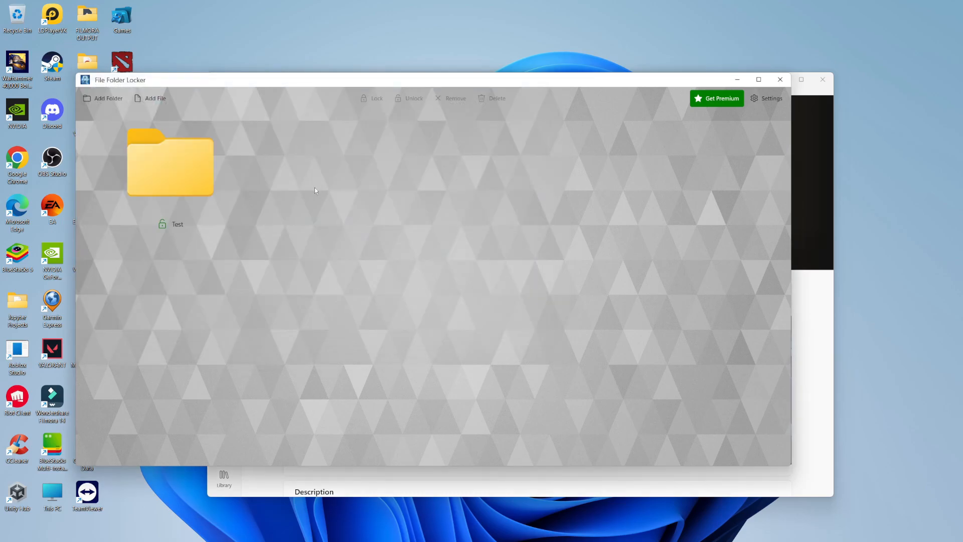
pyautogui.moveTo(231, 83)
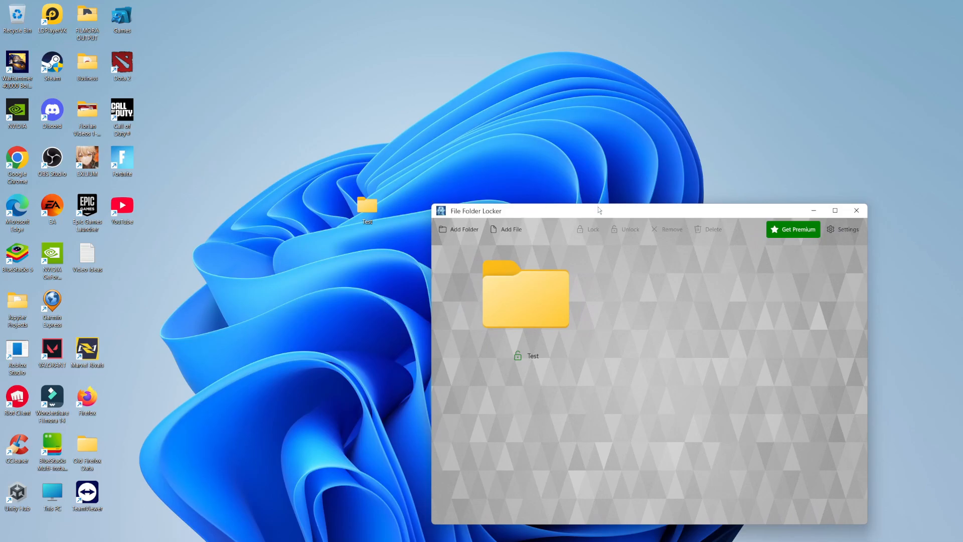
# Move the locker window higher and select the Test entry in the vault
pyautogui.moveTo(553, 211); pyautogui.dragTo(549, 158)
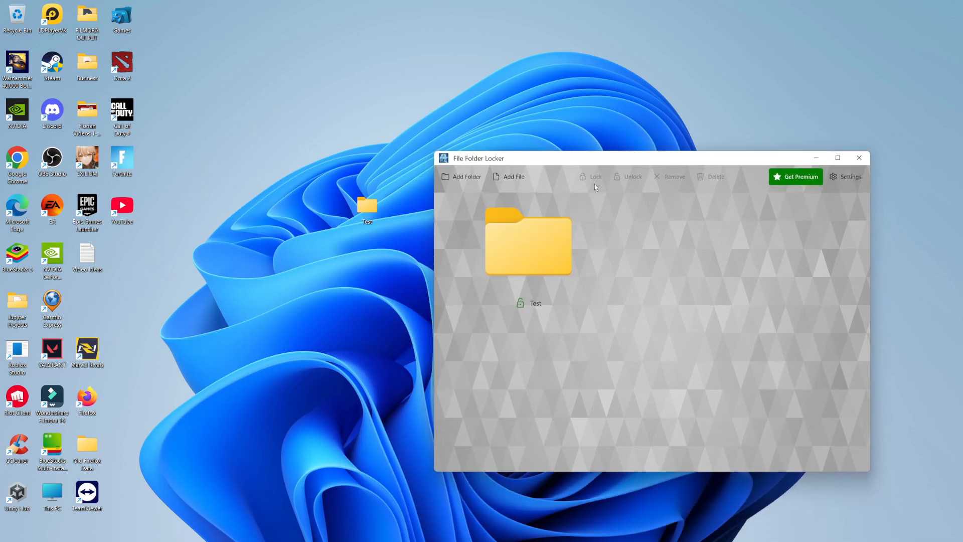
pyautogui.moveTo(702, 173)
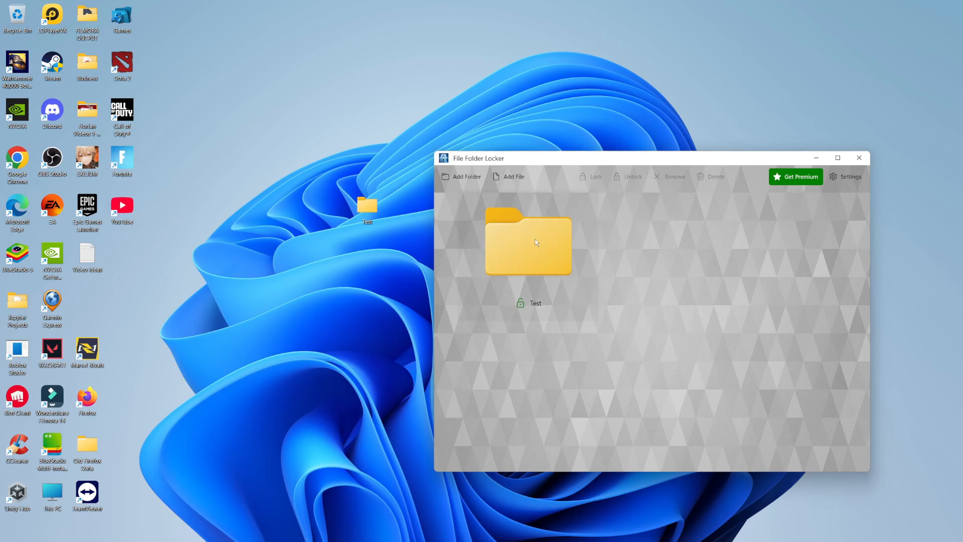
pyautogui.click(527, 243)
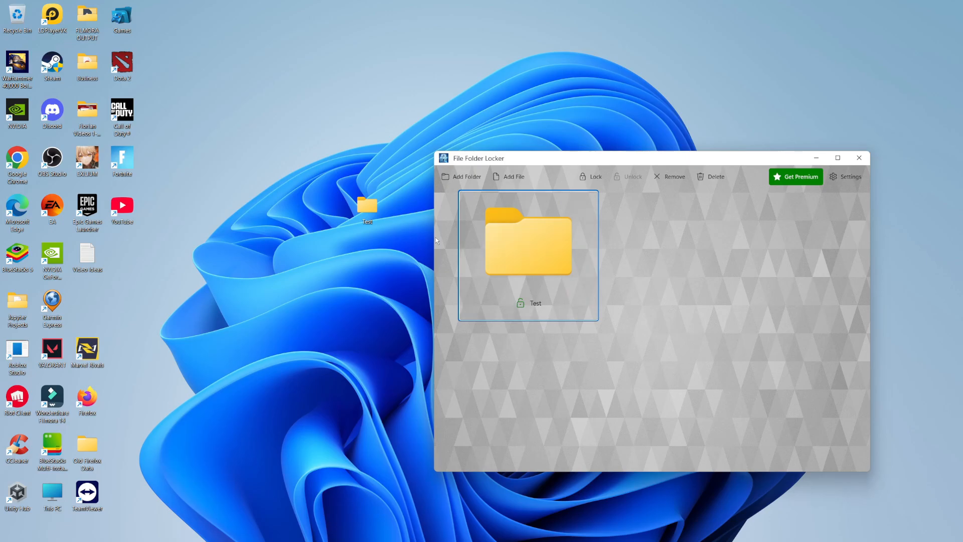
pyautogui.moveTo(567, 272)
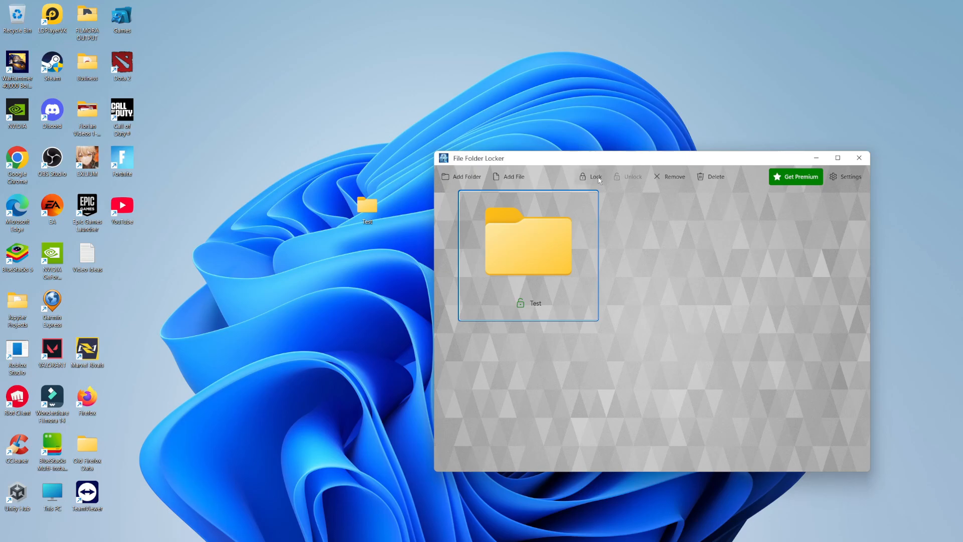
pyautogui.click(592, 176)
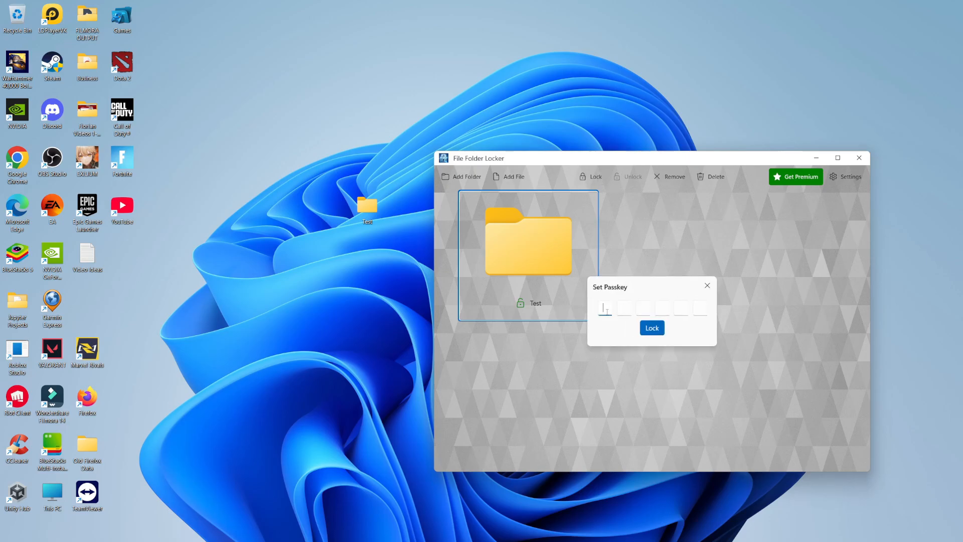
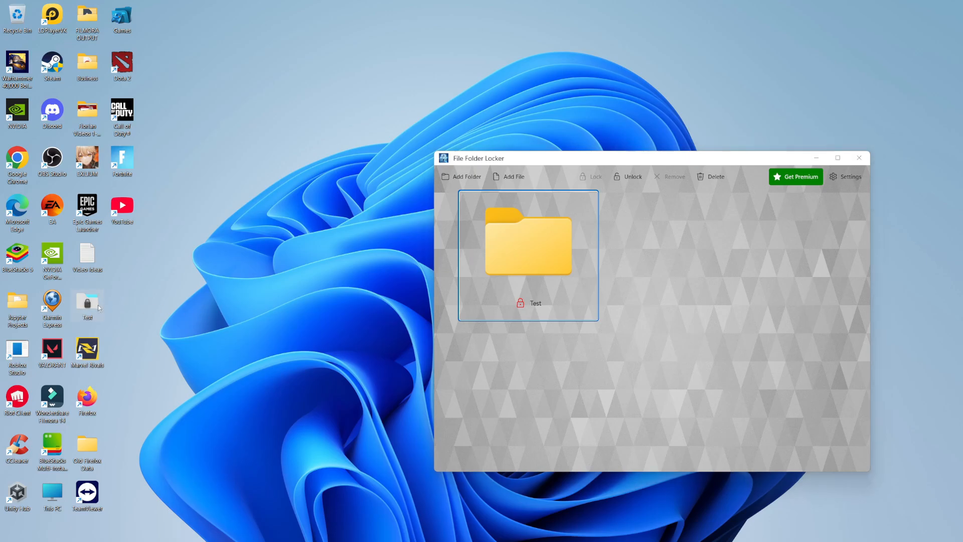
pyautogui.moveTo(123, 261)
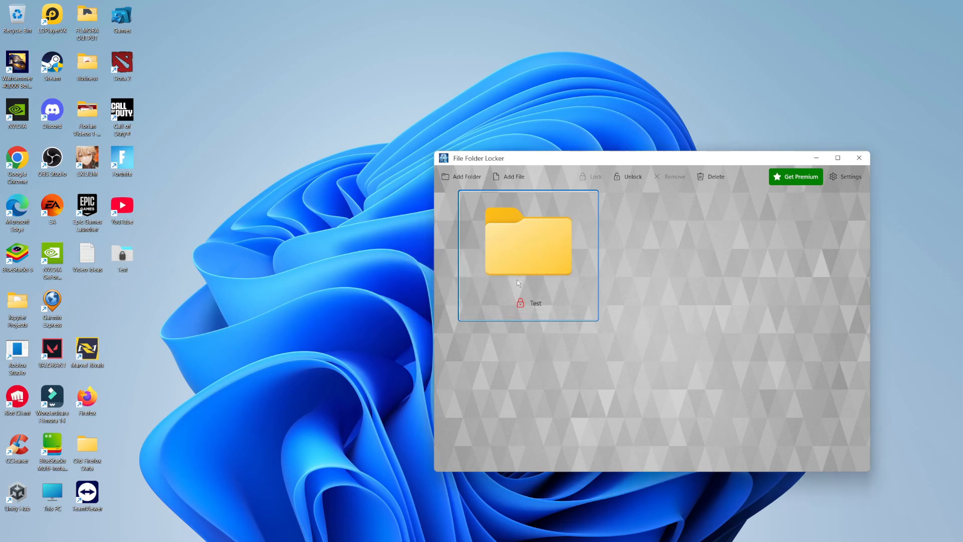
pyautogui.doubleClick(529, 242)
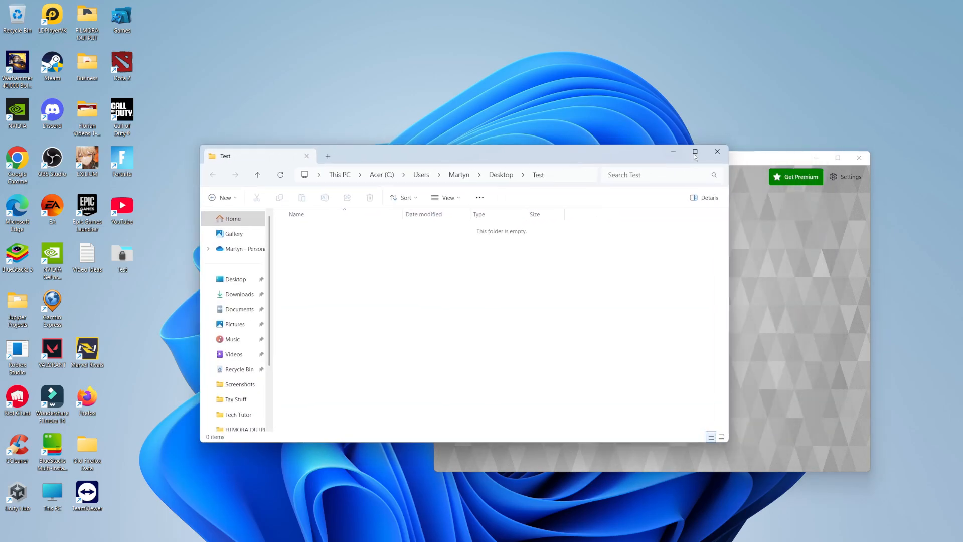
pyautogui.click(716, 152)
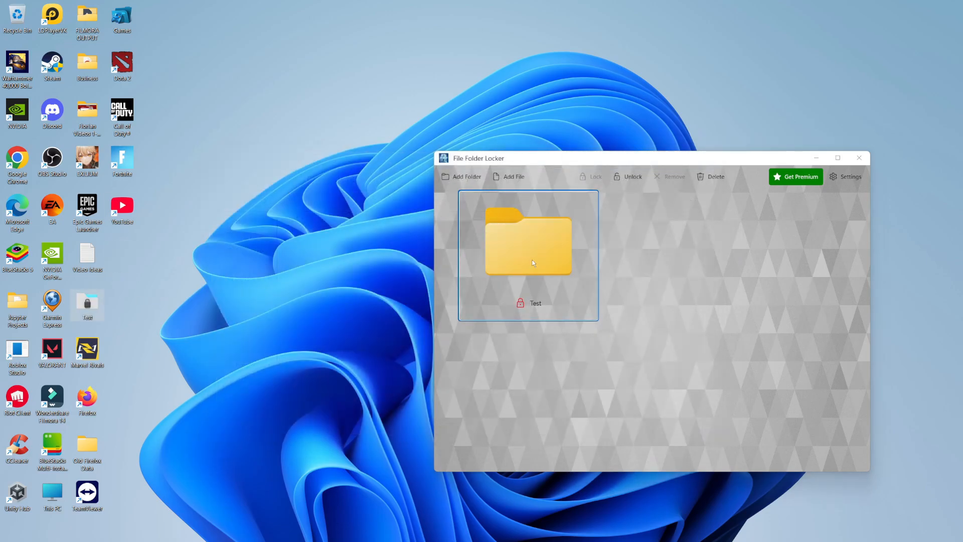
pyautogui.moveTo(516, 218)
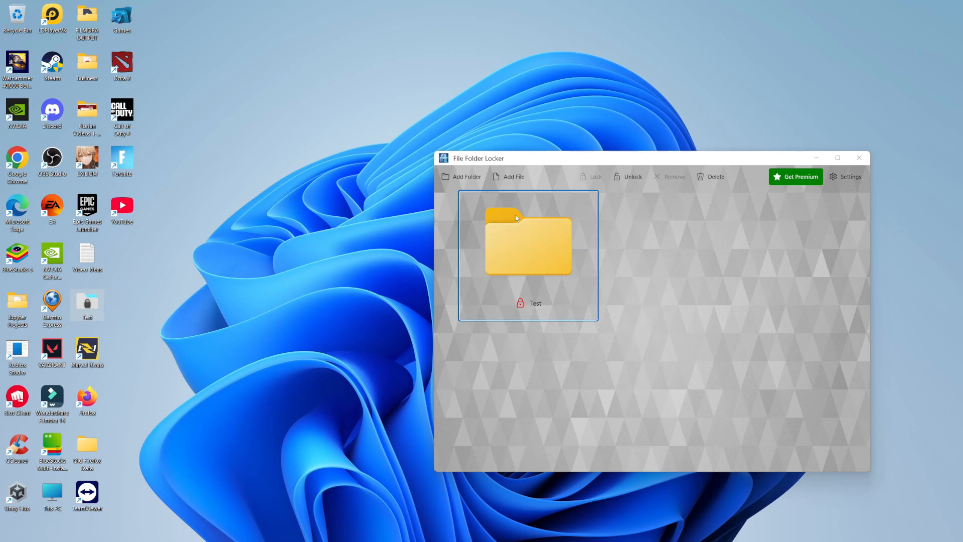
pyautogui.moveTo(581, 233)
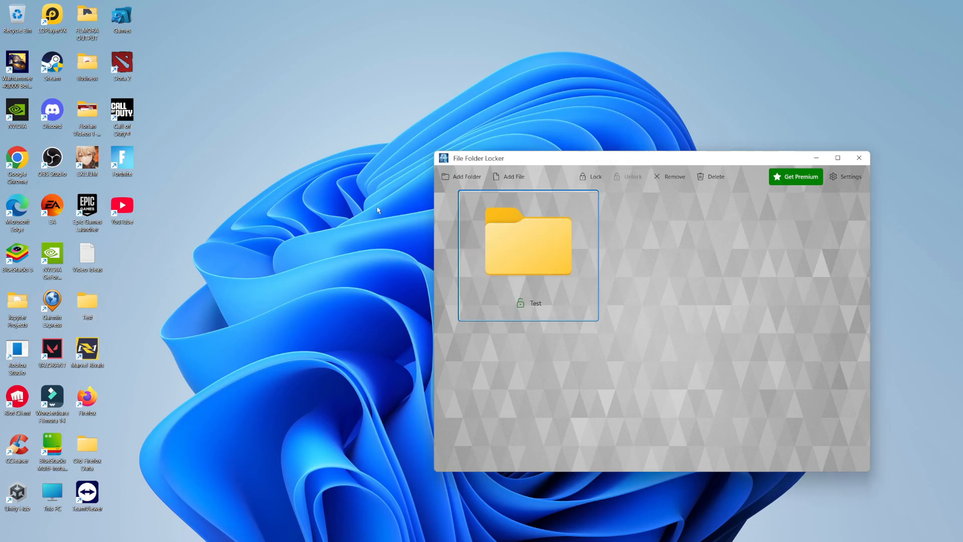
pyautogui.moveTo(125, 309)
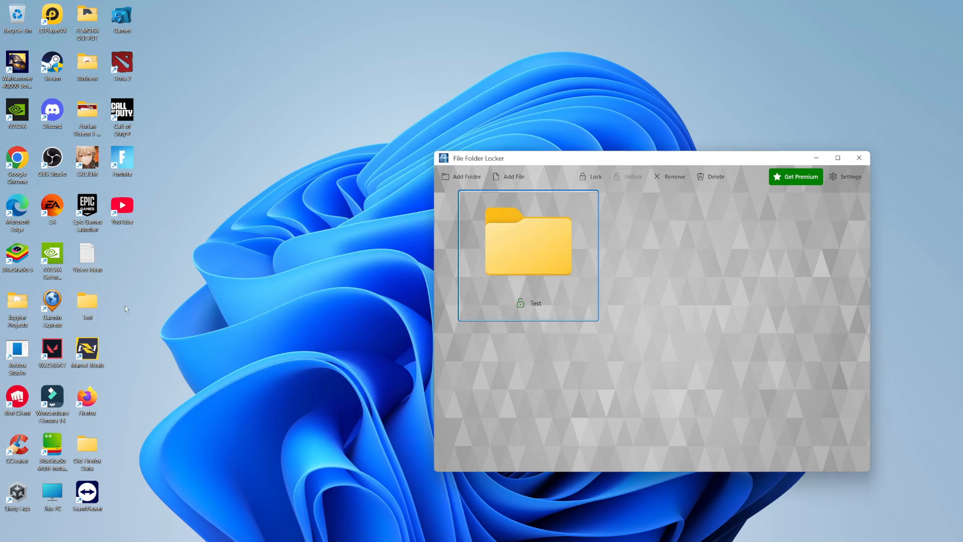
# Unlock the Test entry so its desktop icon returns to a normal folder
pyautogui.doubleClick(527, 243)
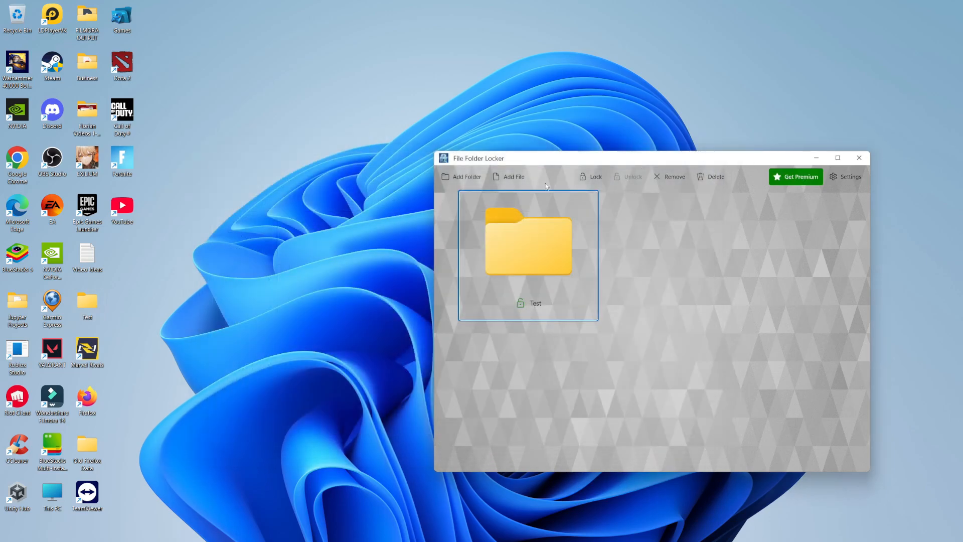
pyautogui.moveTo(738, 464)
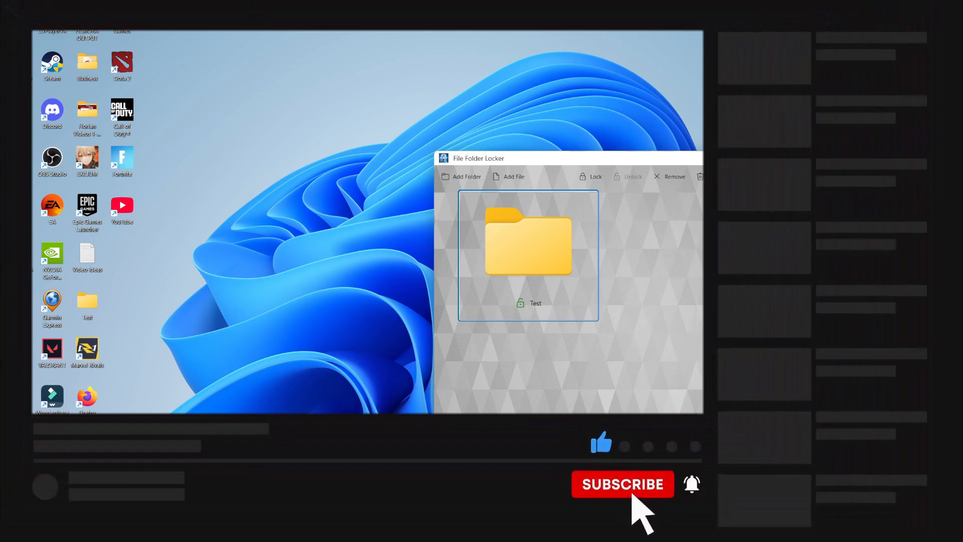
pyautogui.click(622, 484)
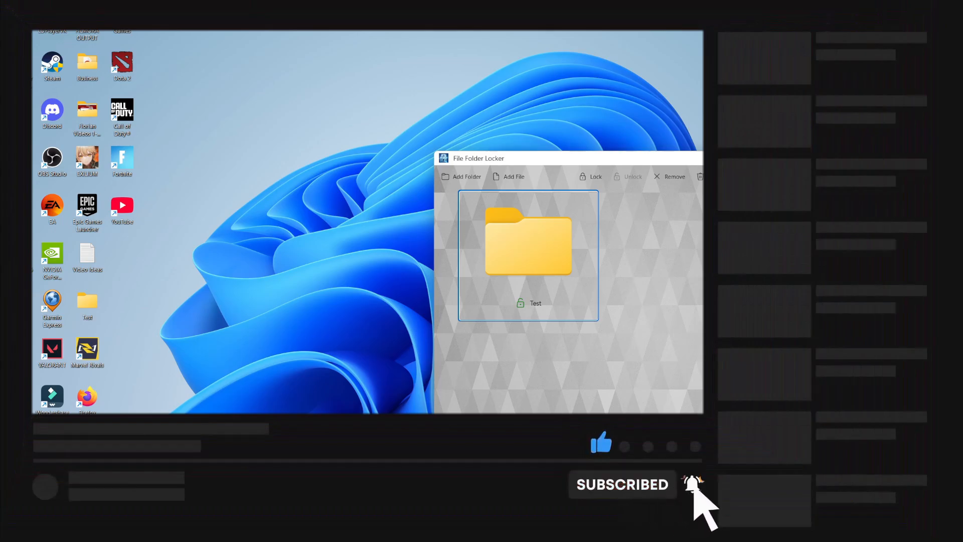